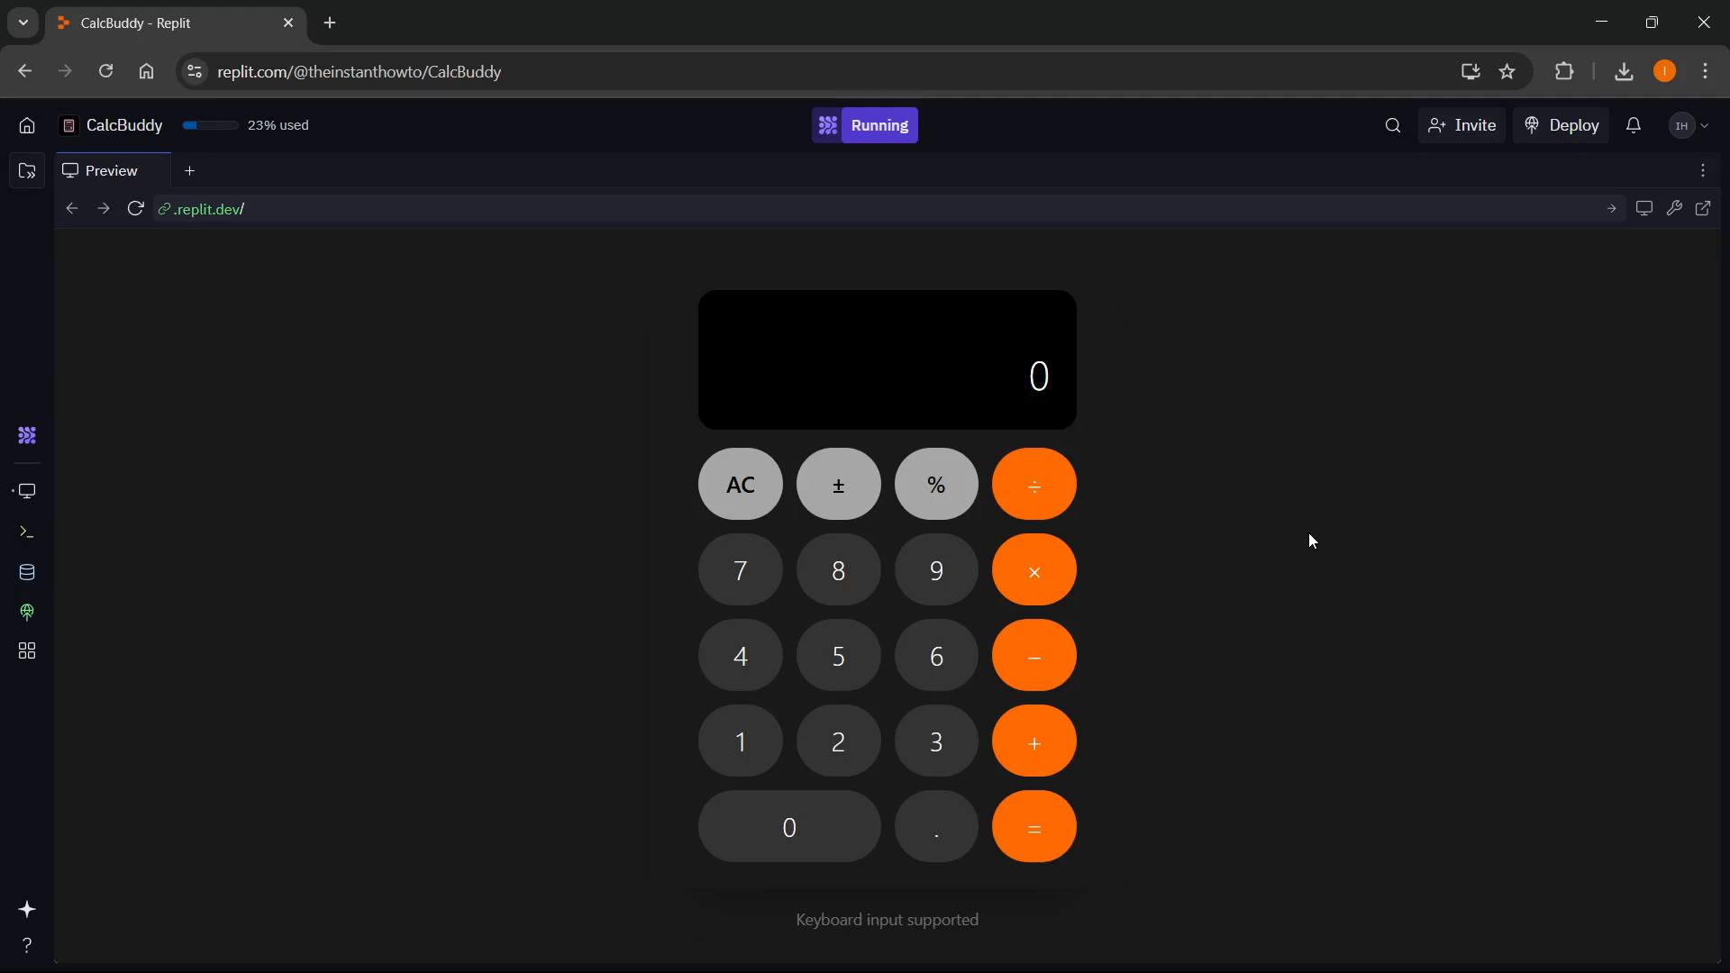
mouse_move(1213, 449)
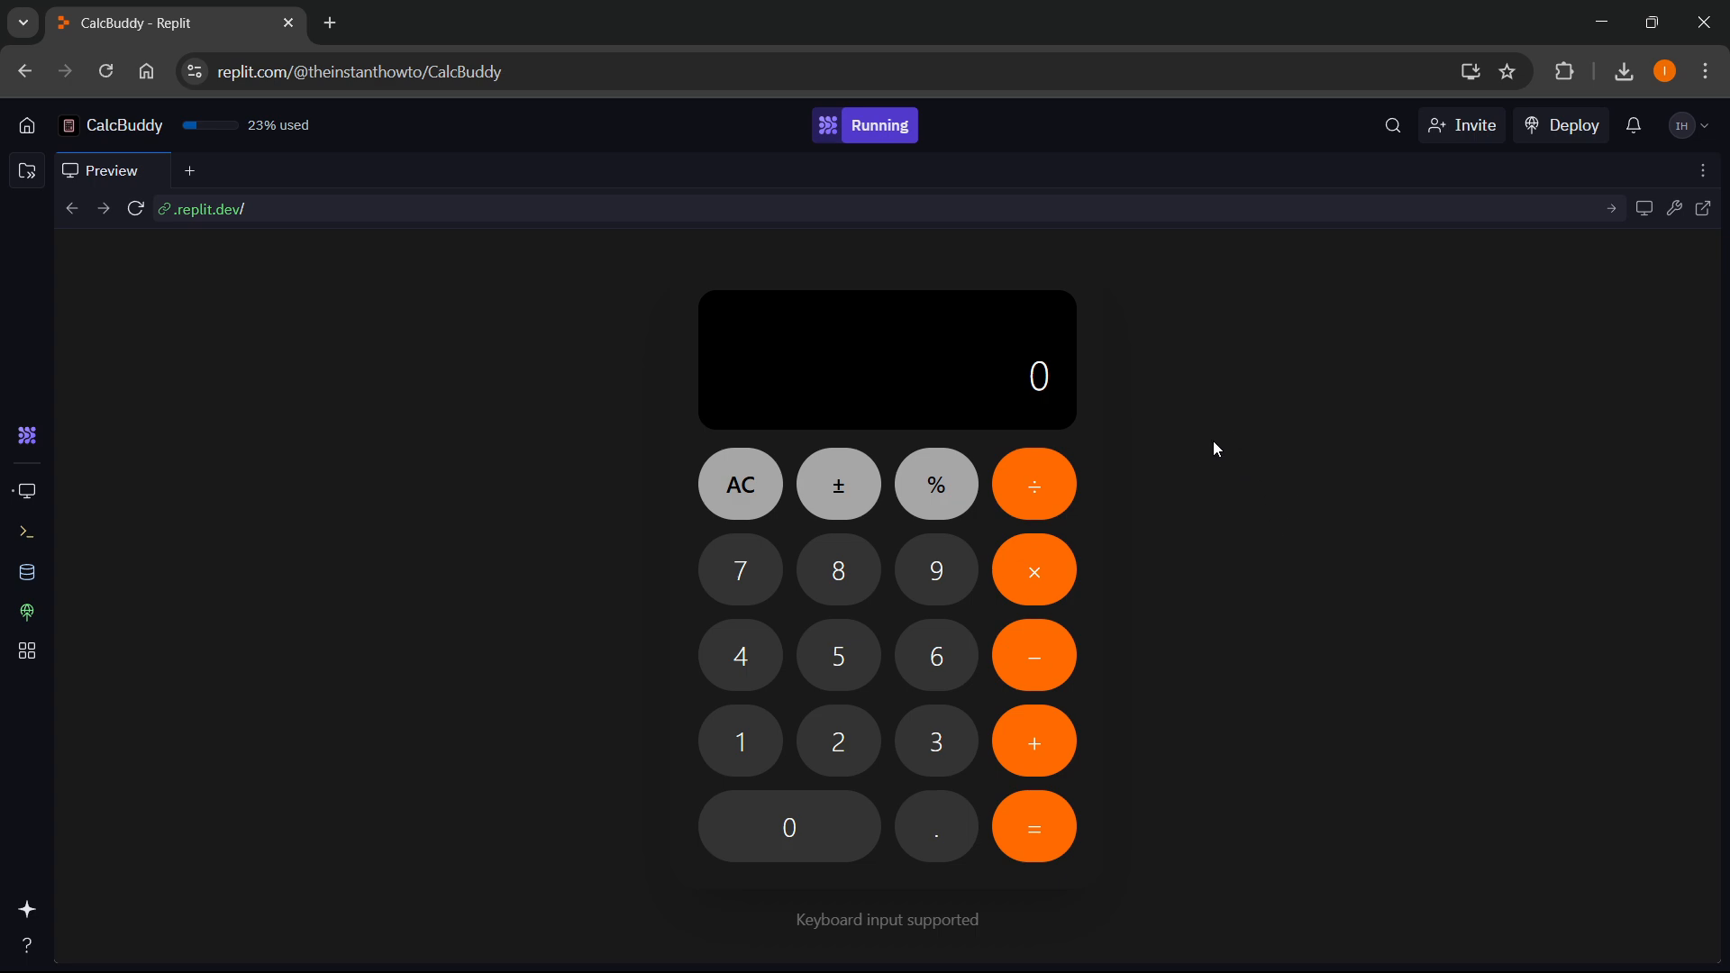
mouse_move(1144, 382)
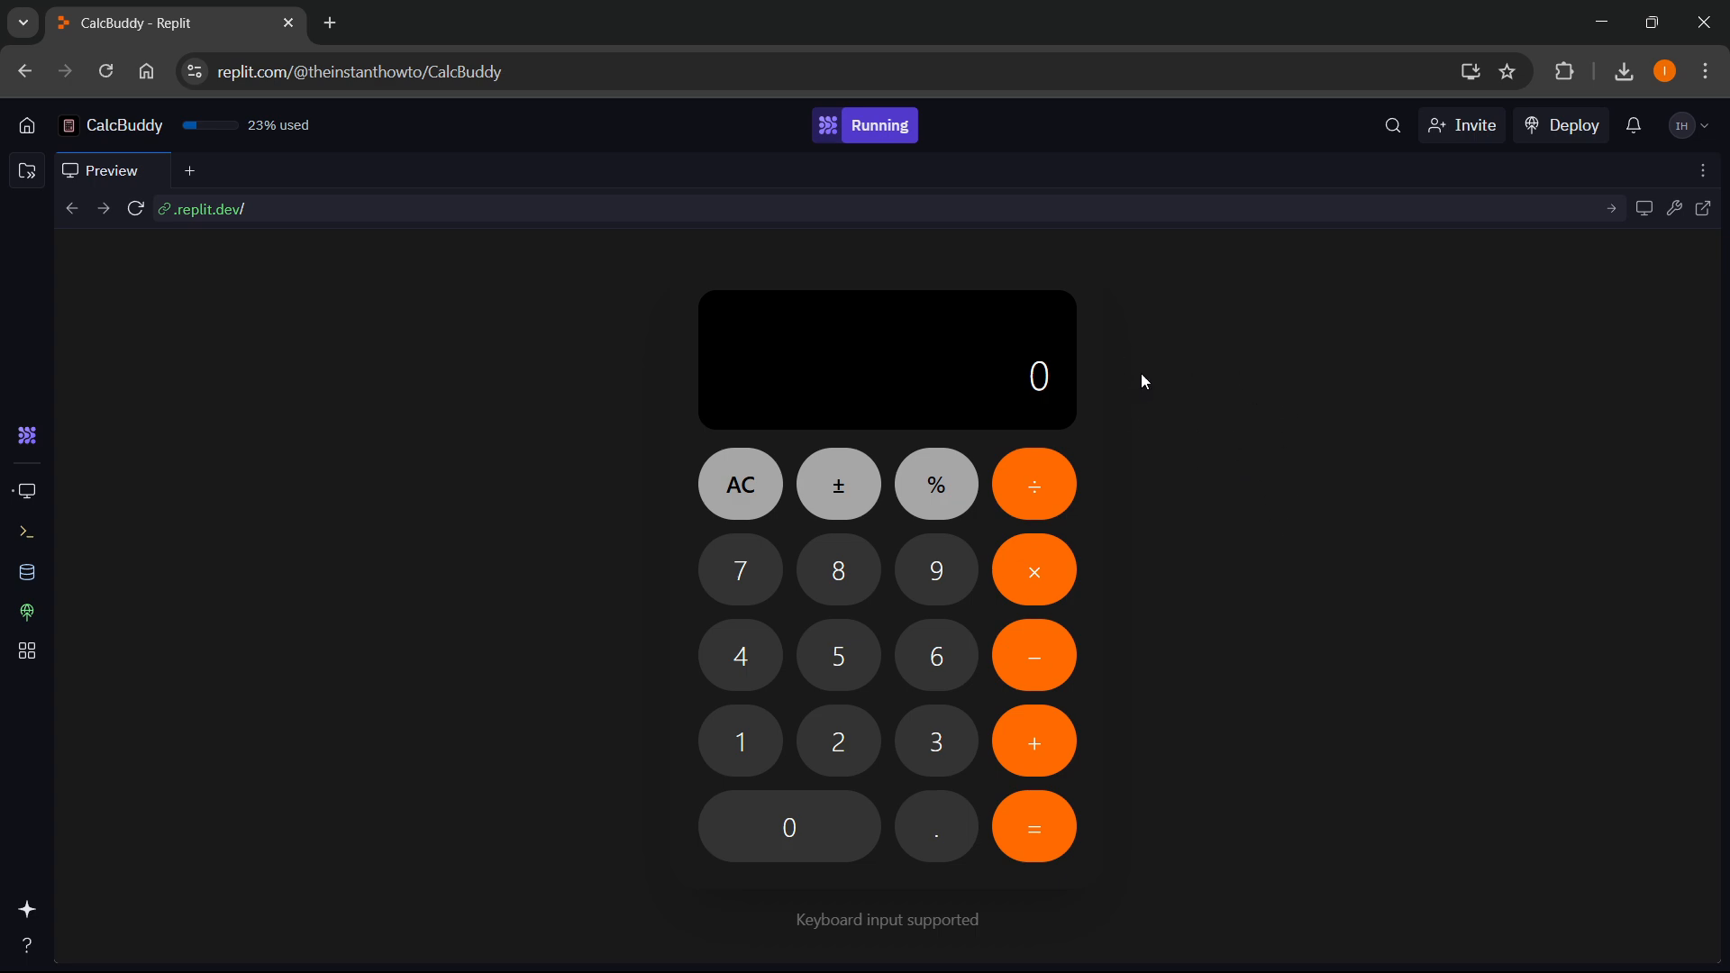
mouse_move(25, 175)
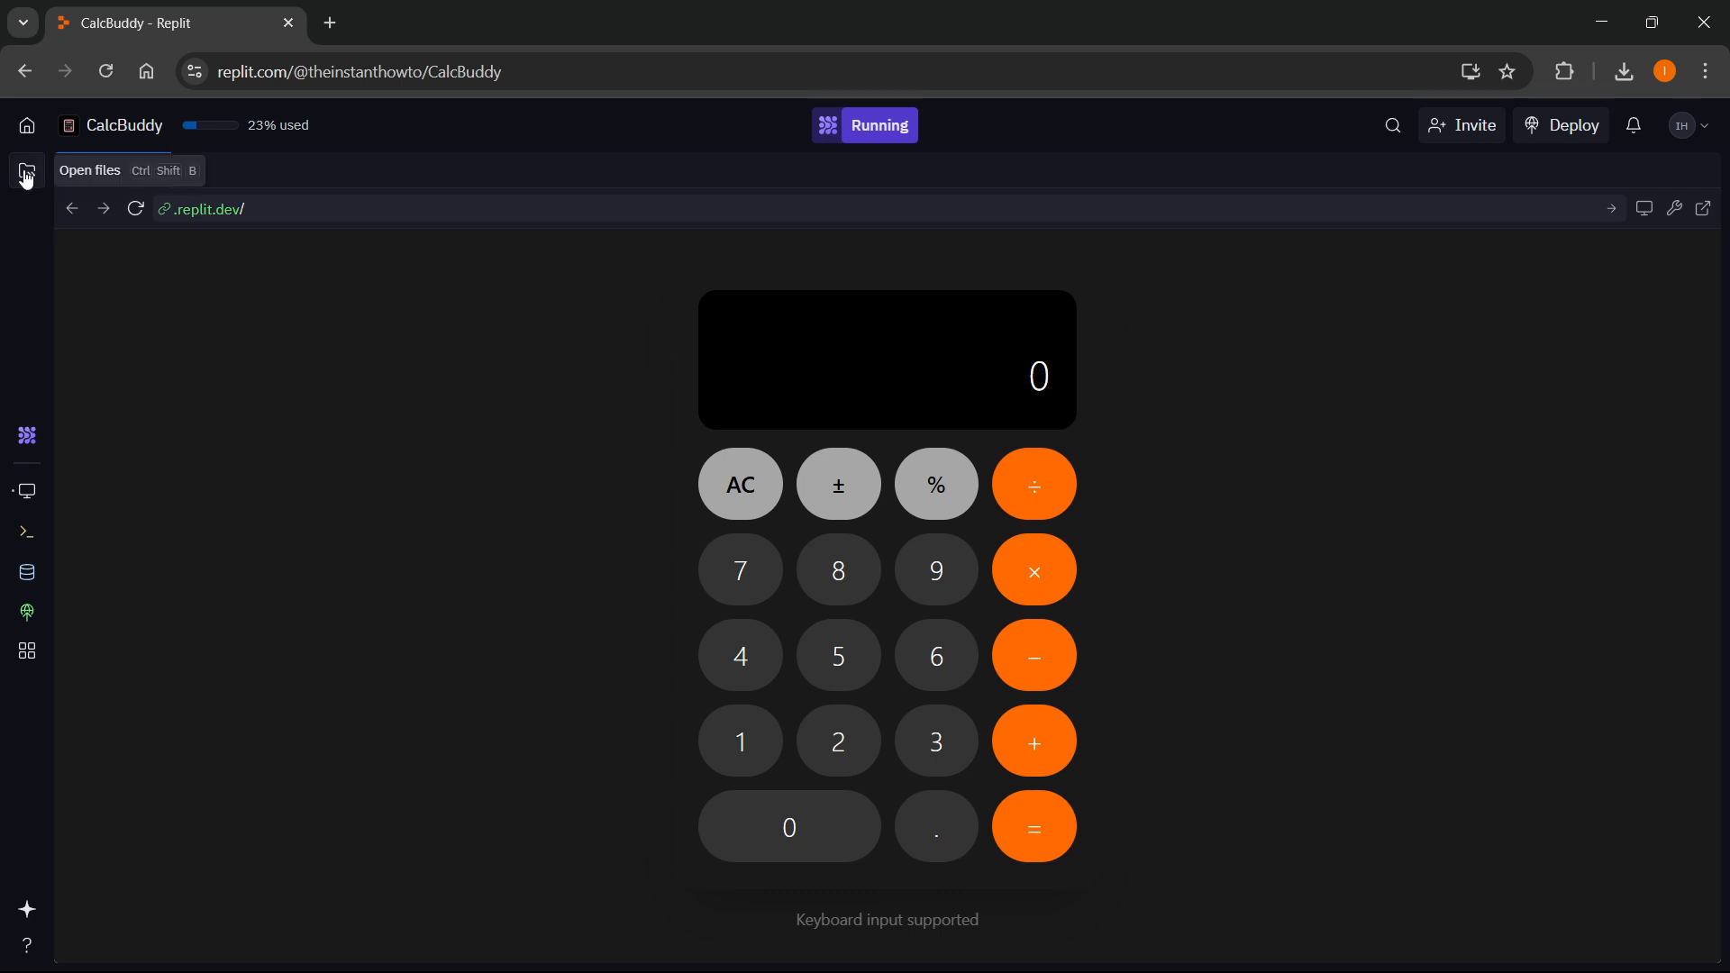
View pre-rebase.sample from the .git/hooks folder in the Files panel.
click(23, 175)
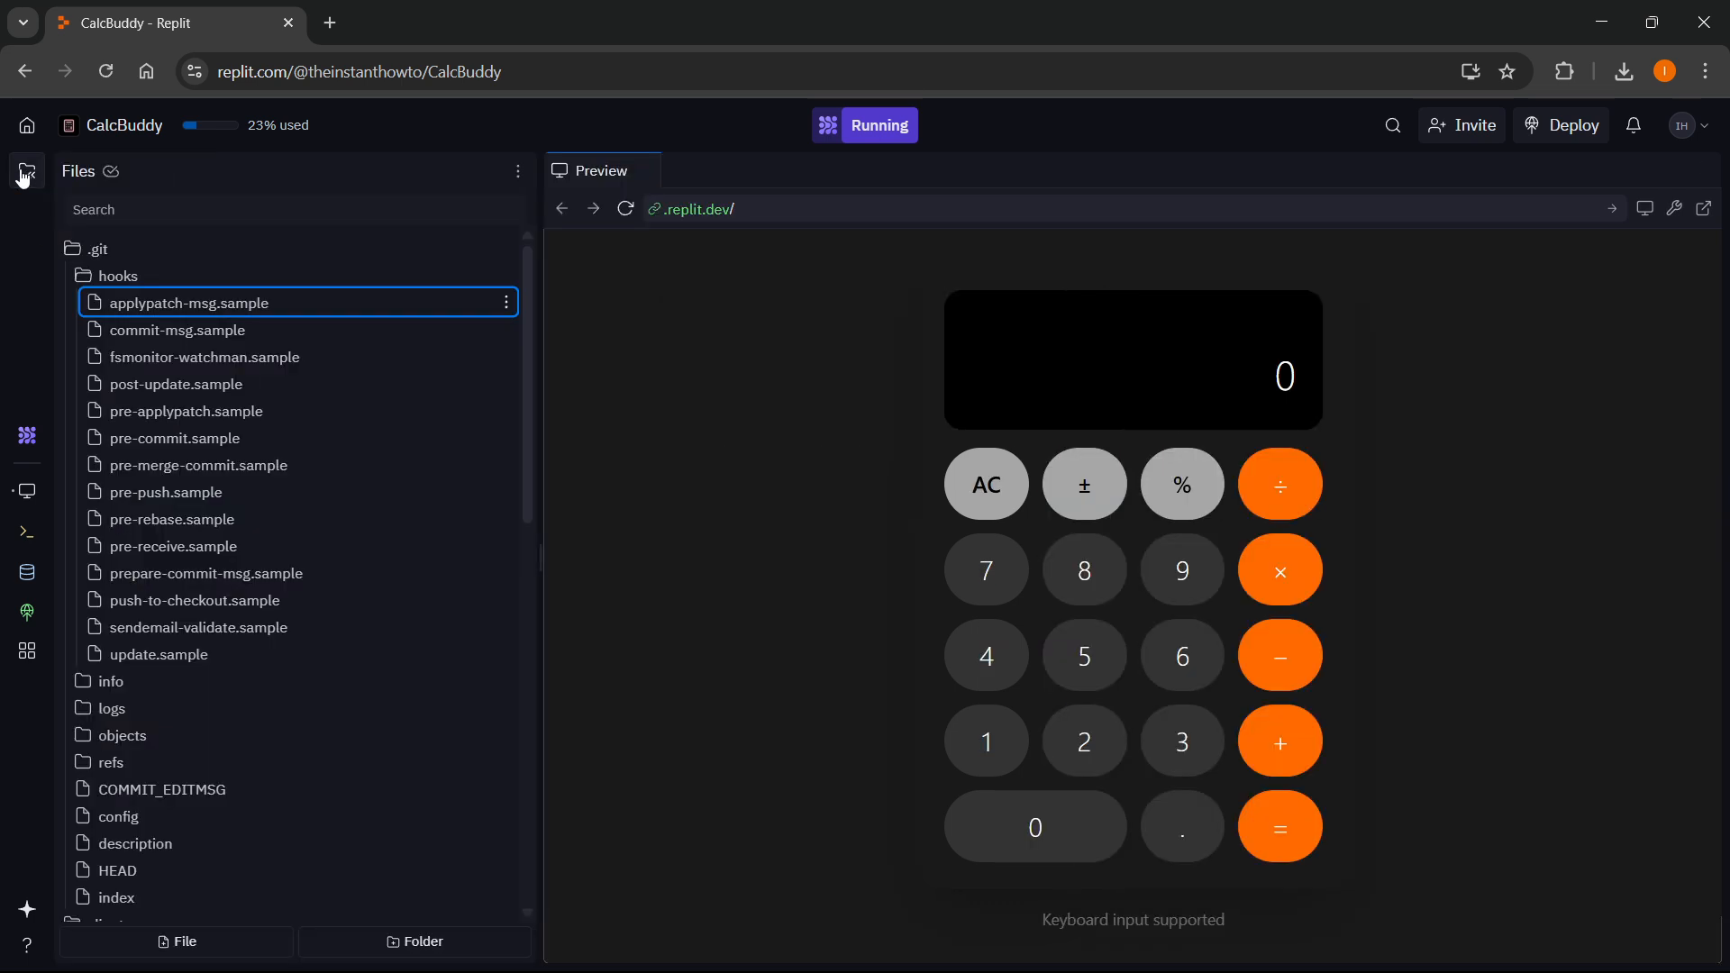
scroll(down, 3)
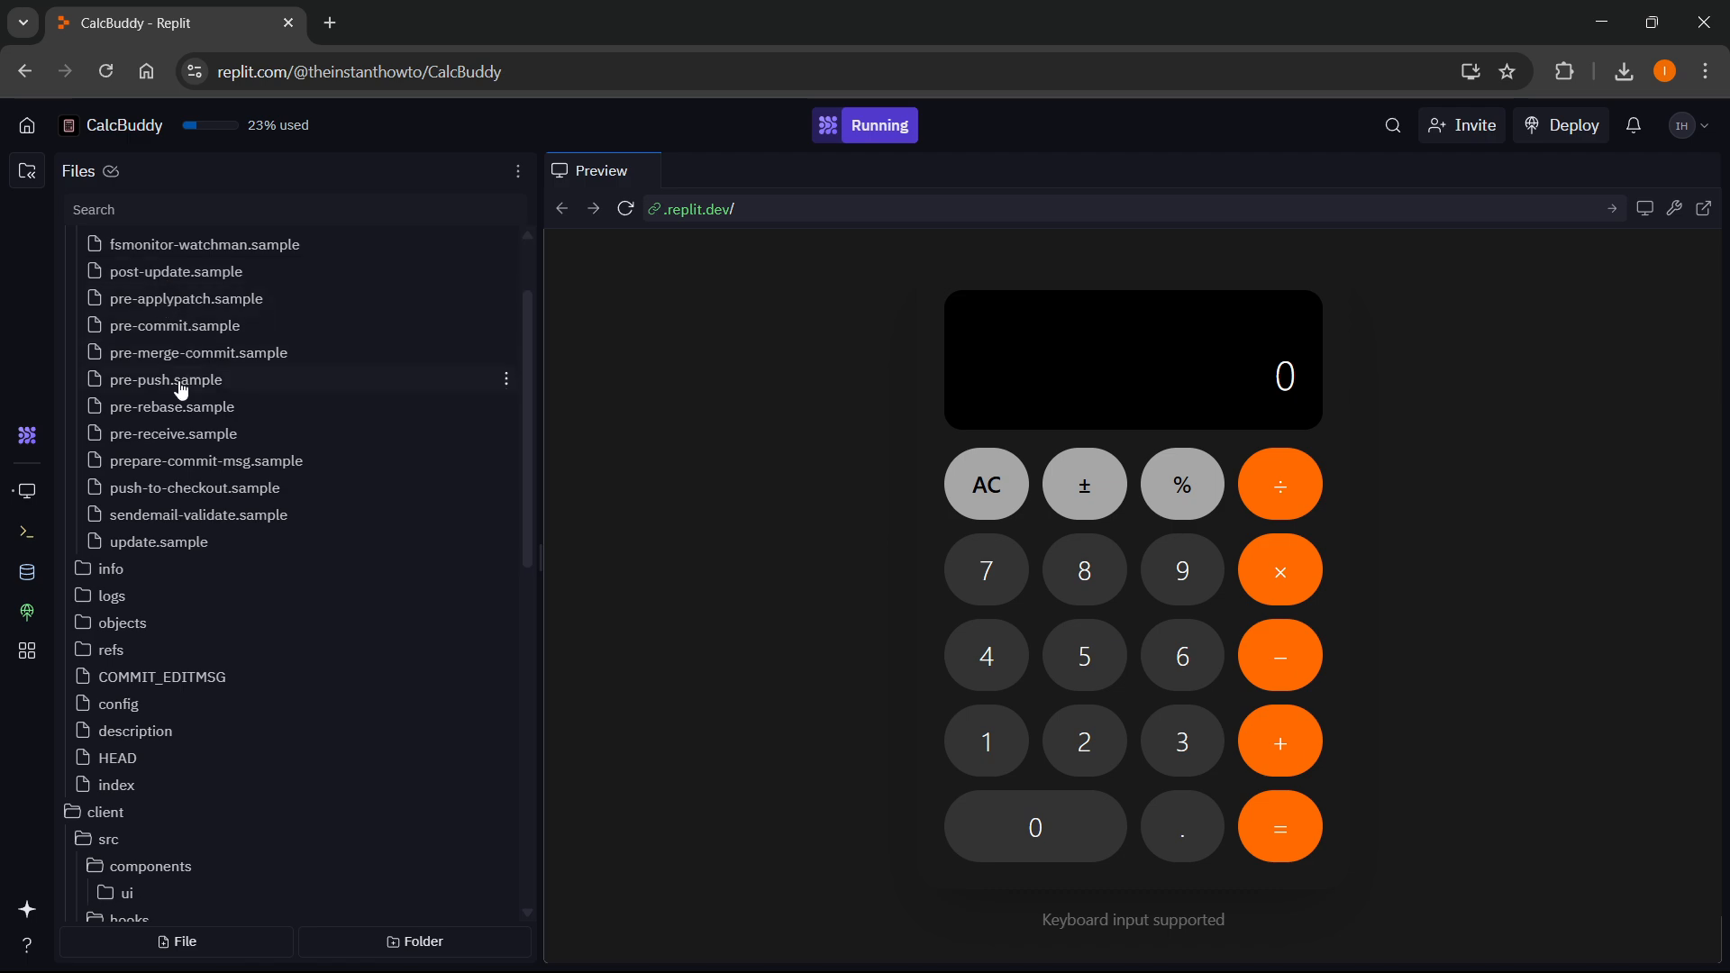
click(171, 405)
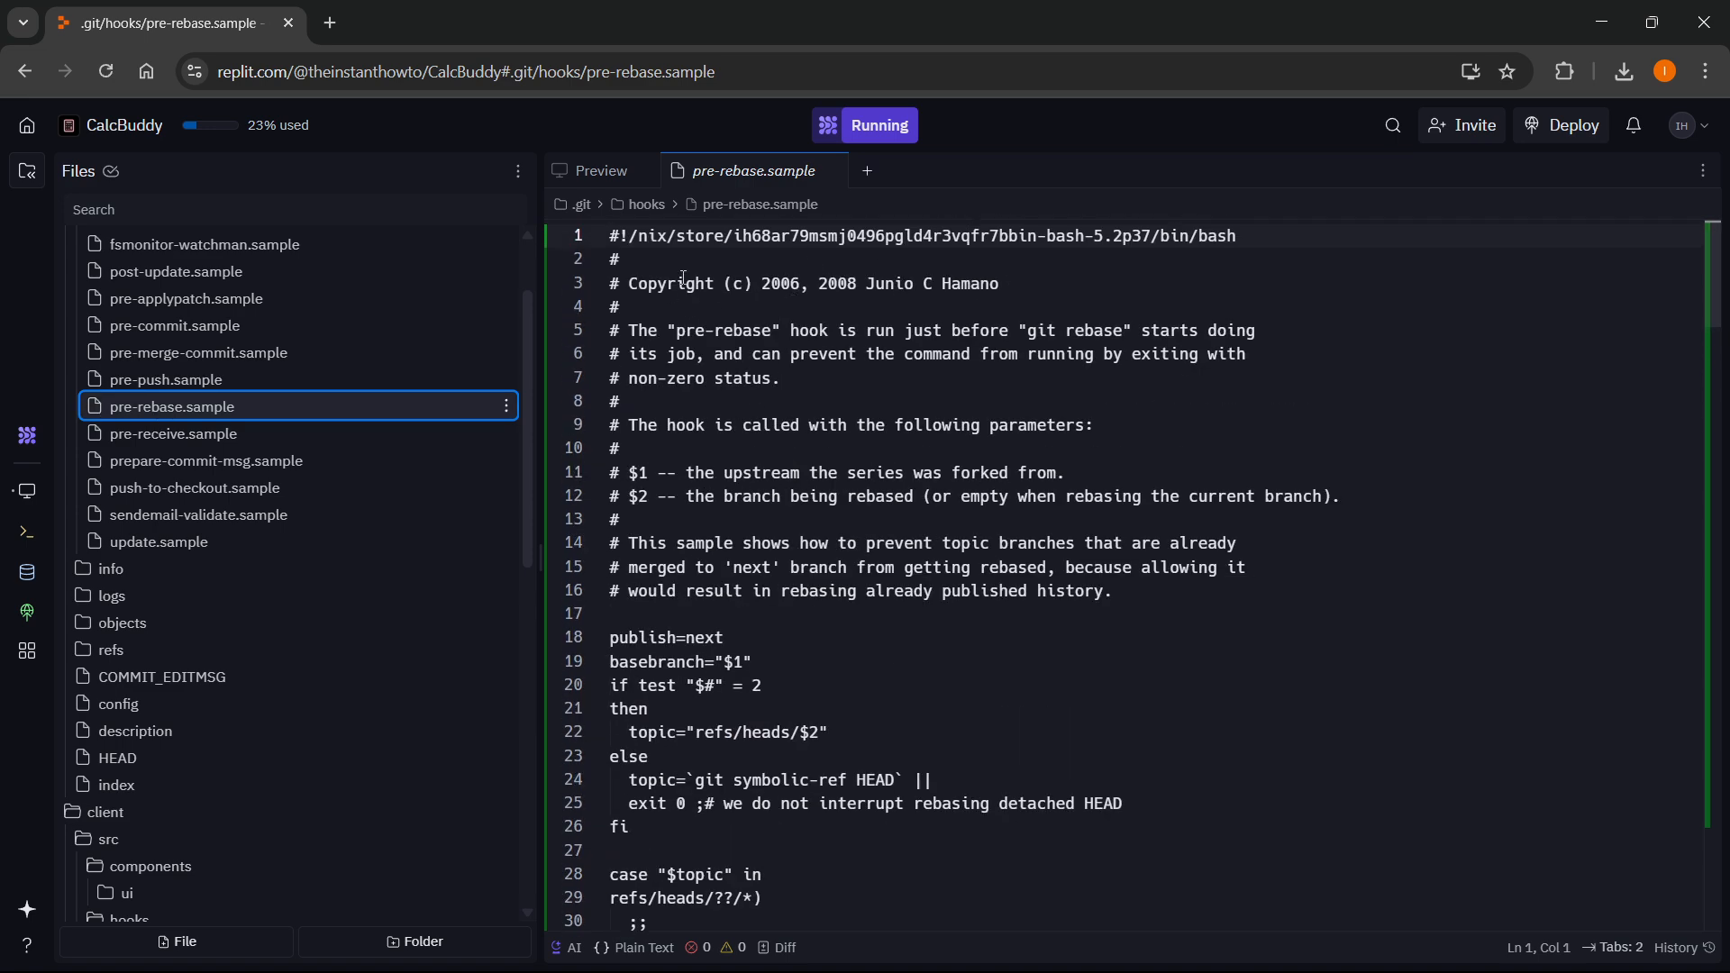
Select all of pre-rebase.sample's code and copy it via the context menu.
click(613, 235)
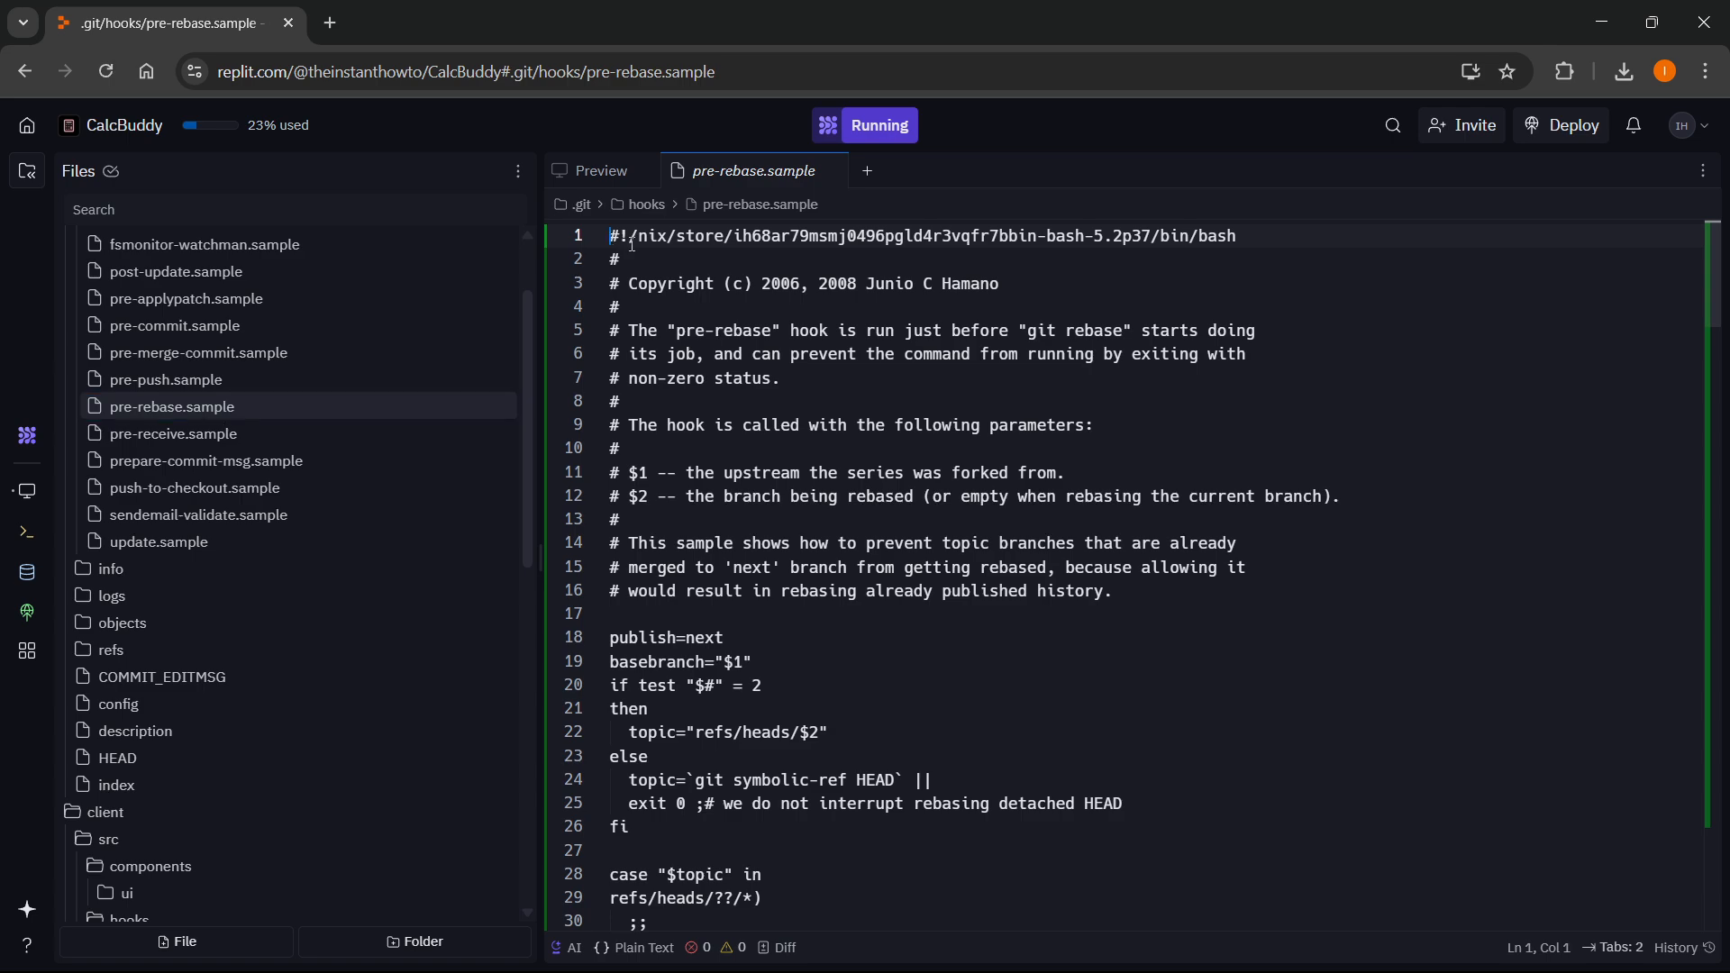
key(ctrl+a)
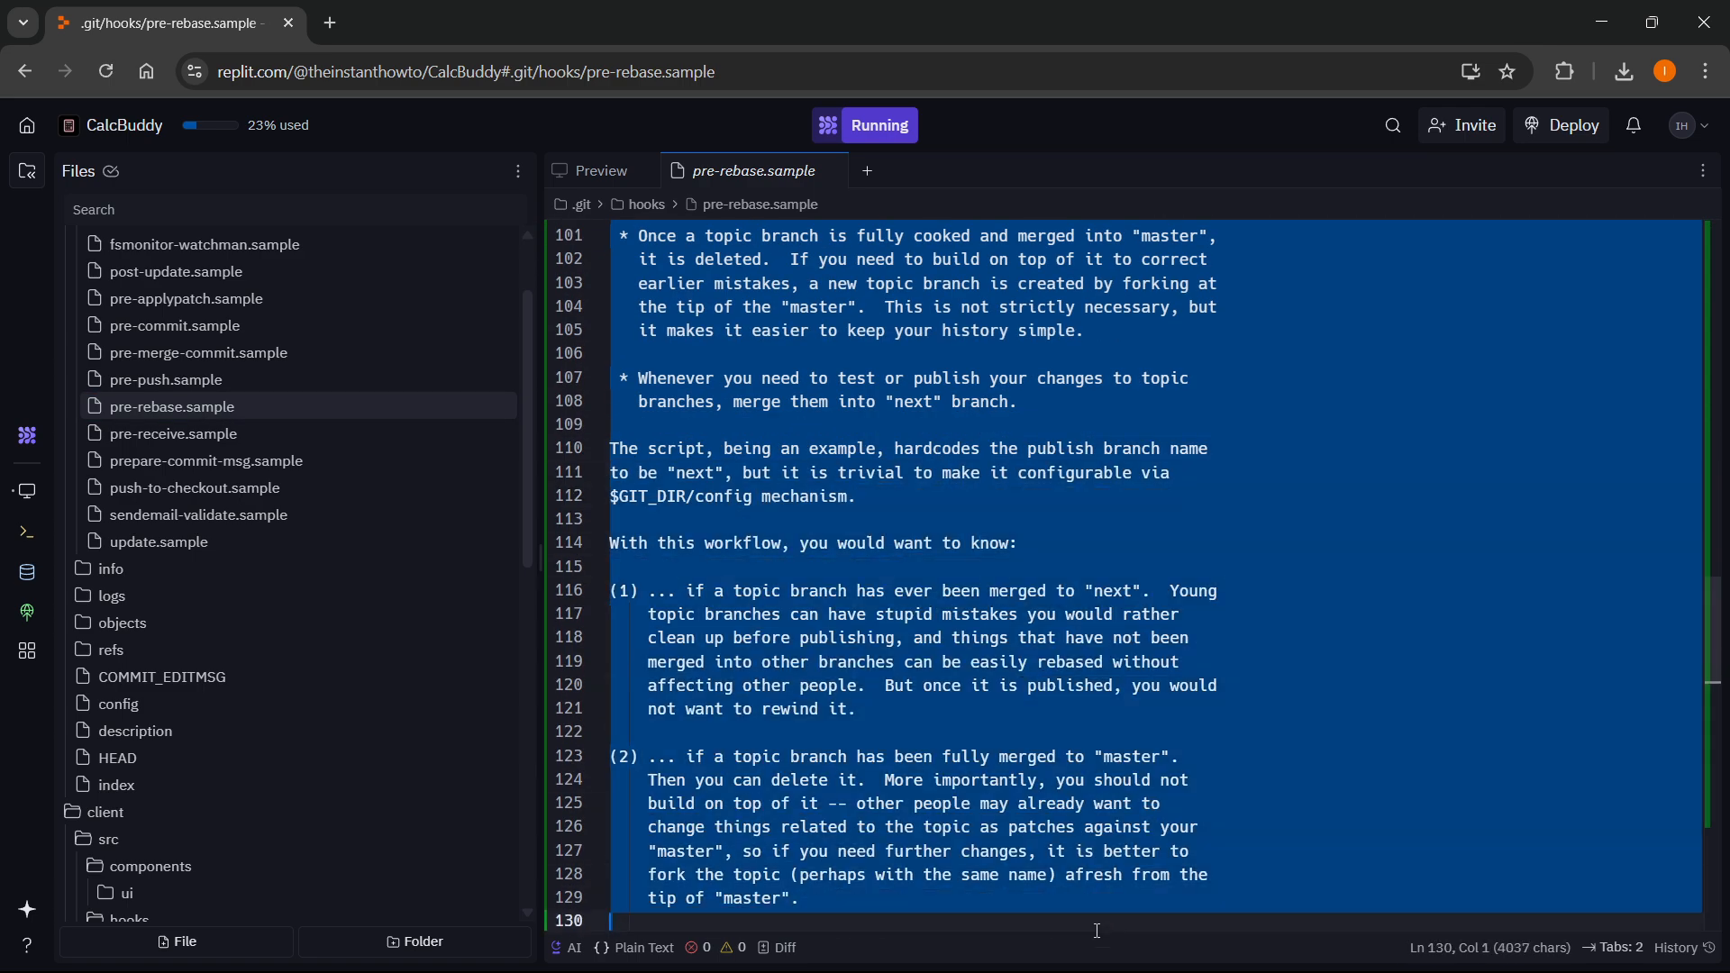
scroll(down, 3)
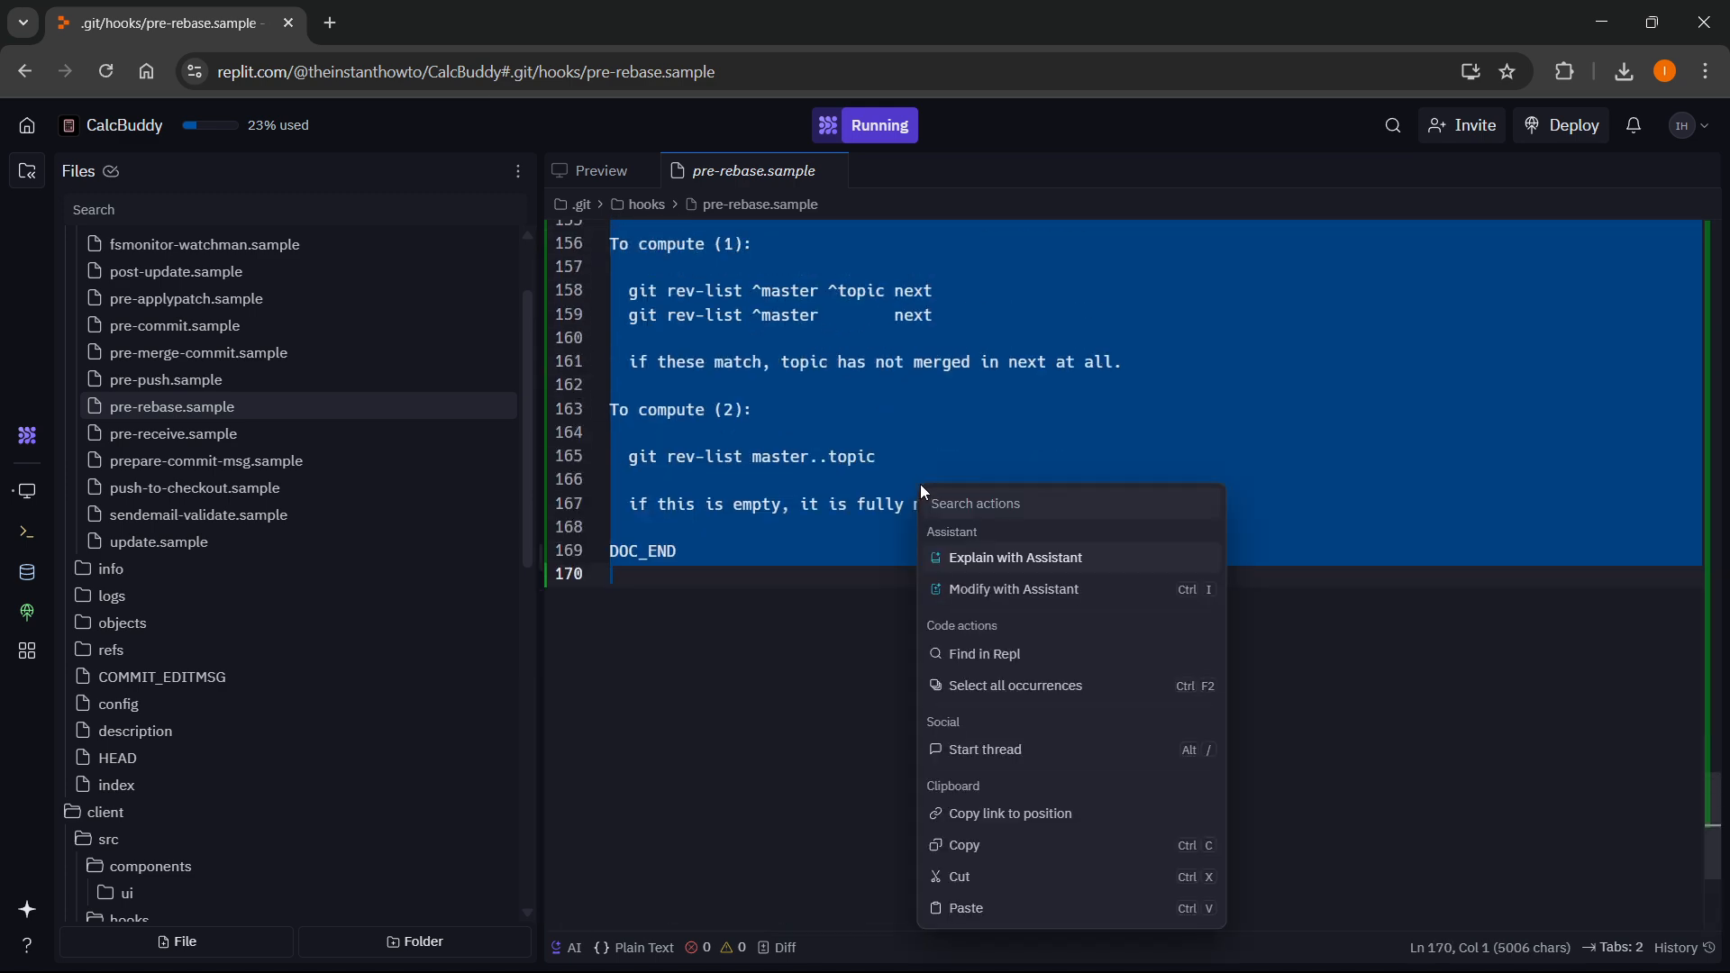
click(946, 629)
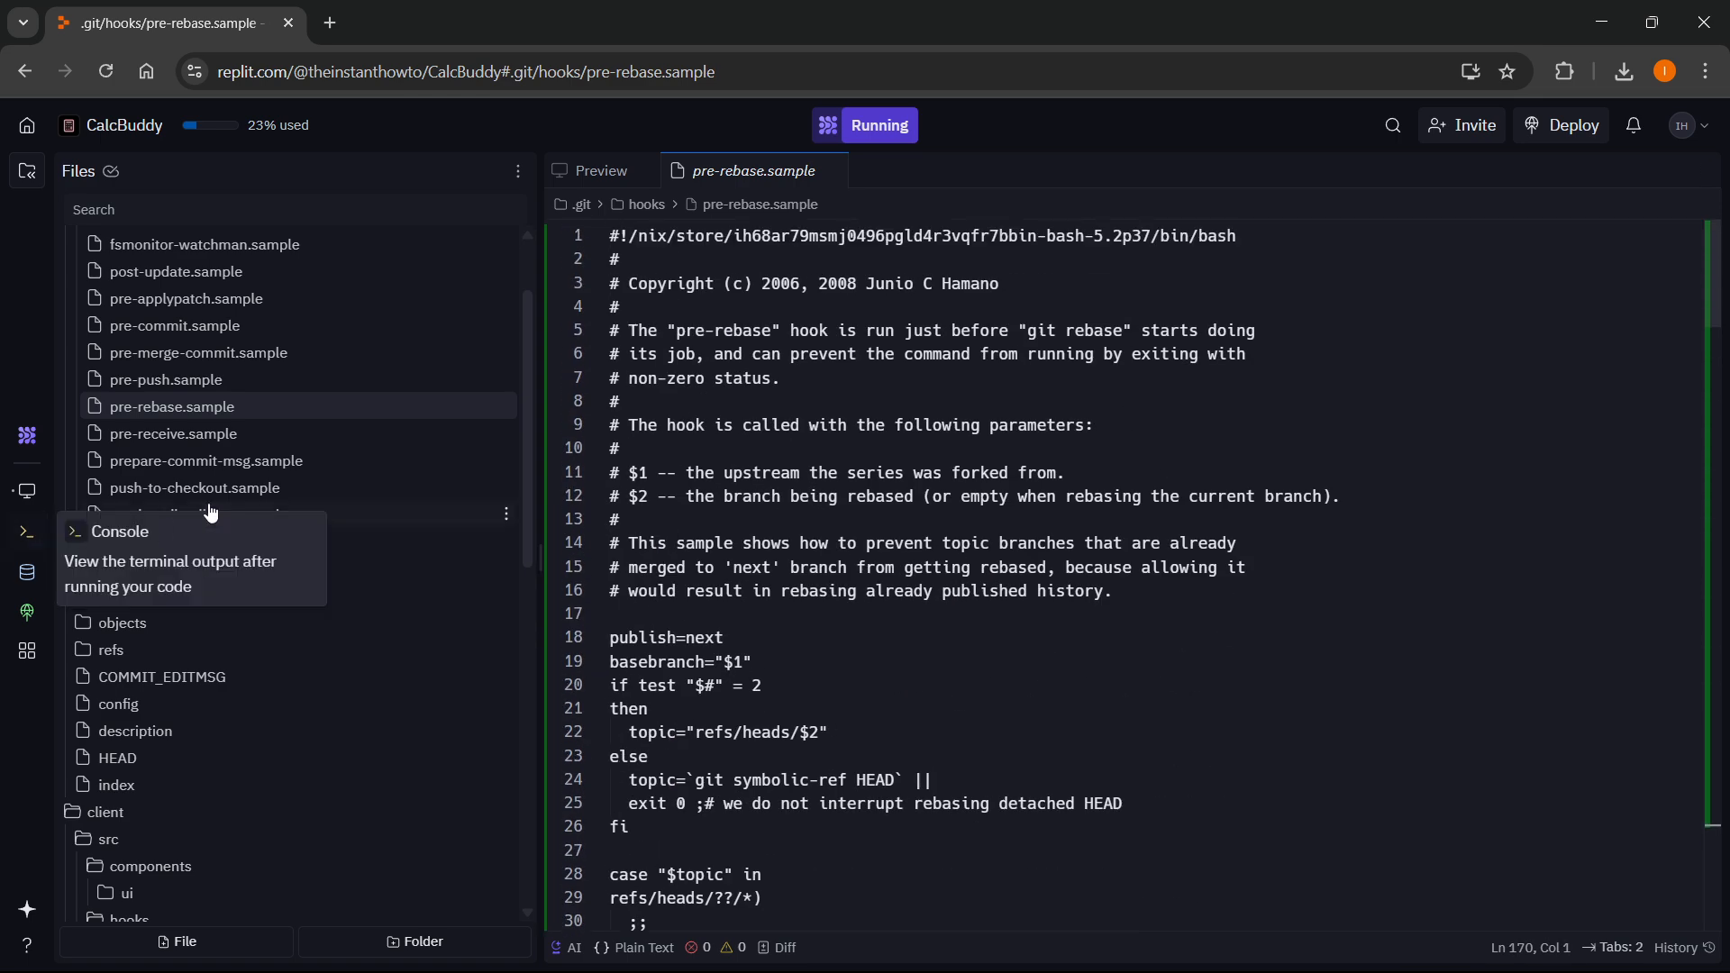
Briefly view push-to-checkout.sample, then close it to return to the CalcBuddy preview.
click(195, 494)
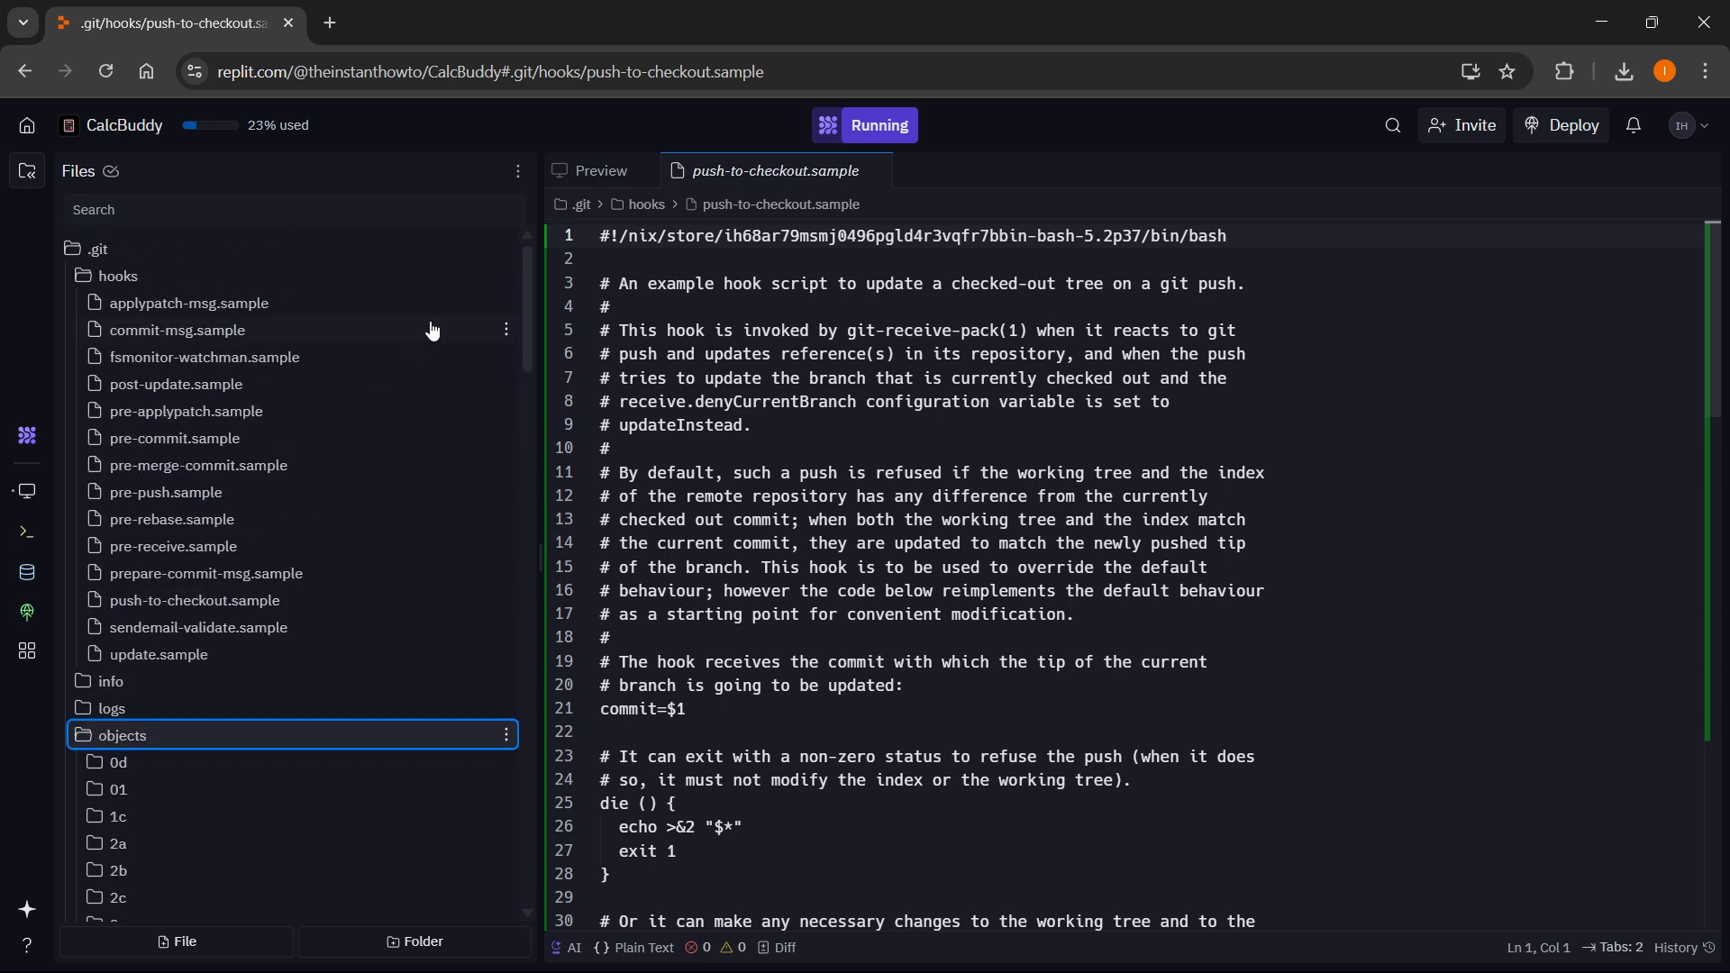
click(601, 169)
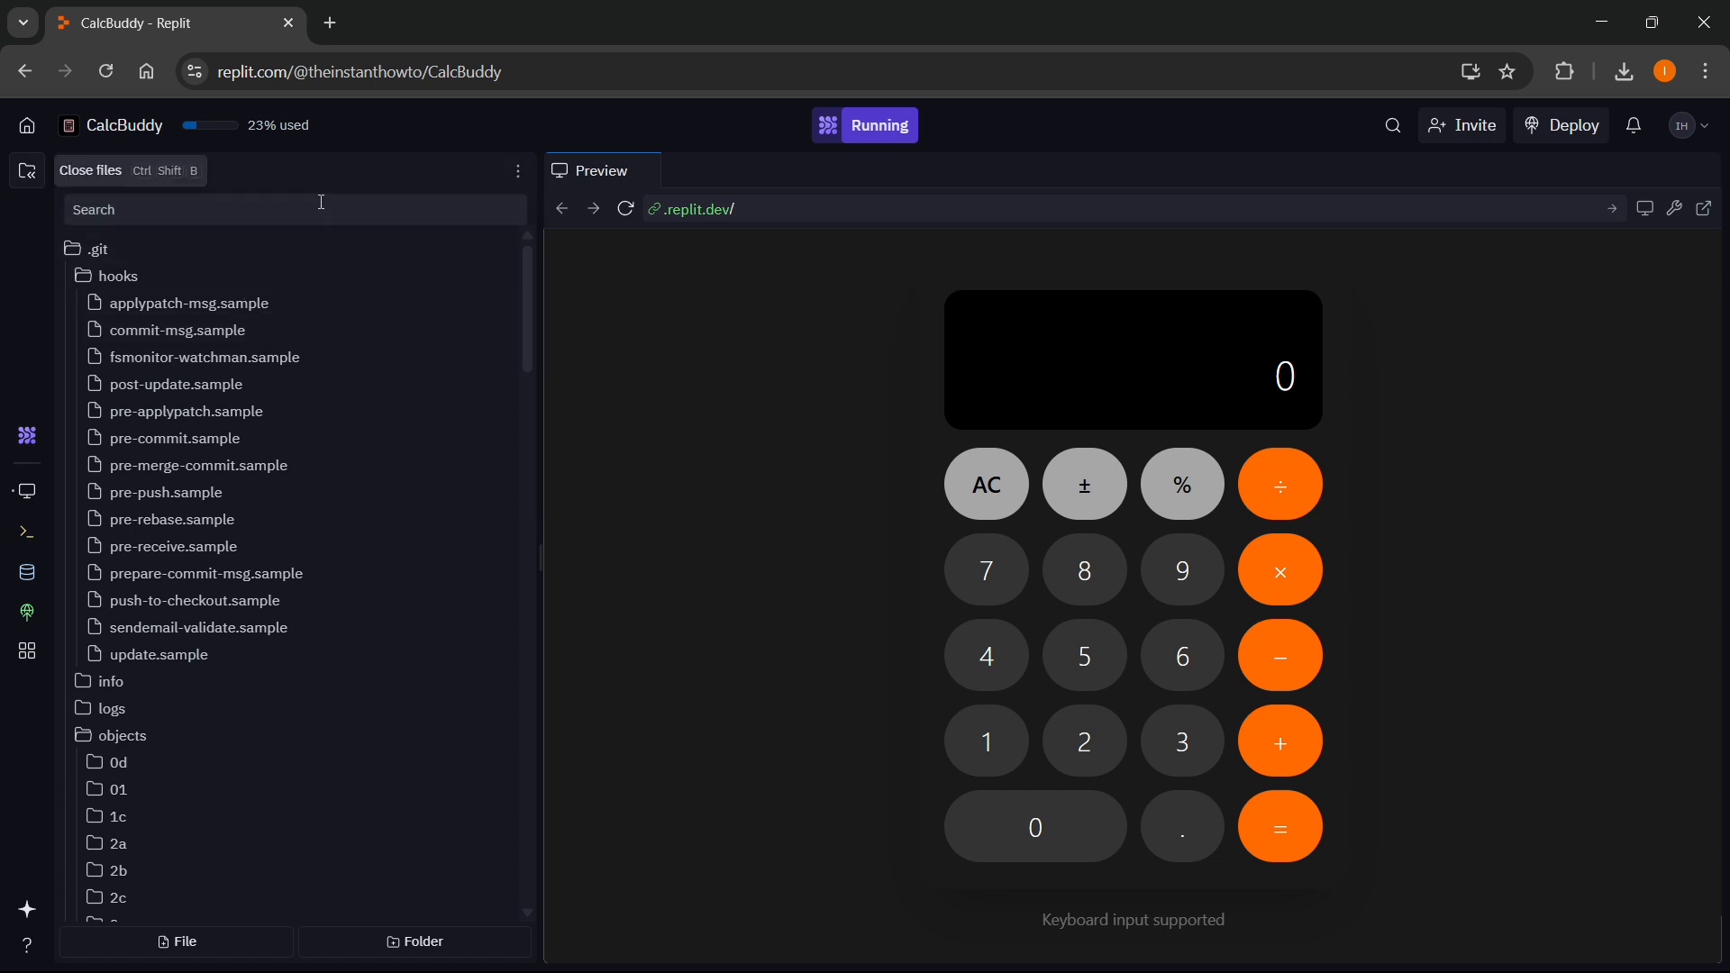
Download CalcBuddy as a ZIP and confirm CalcBuddy (1).zip in Chrome's downloads.
click(518, 173)
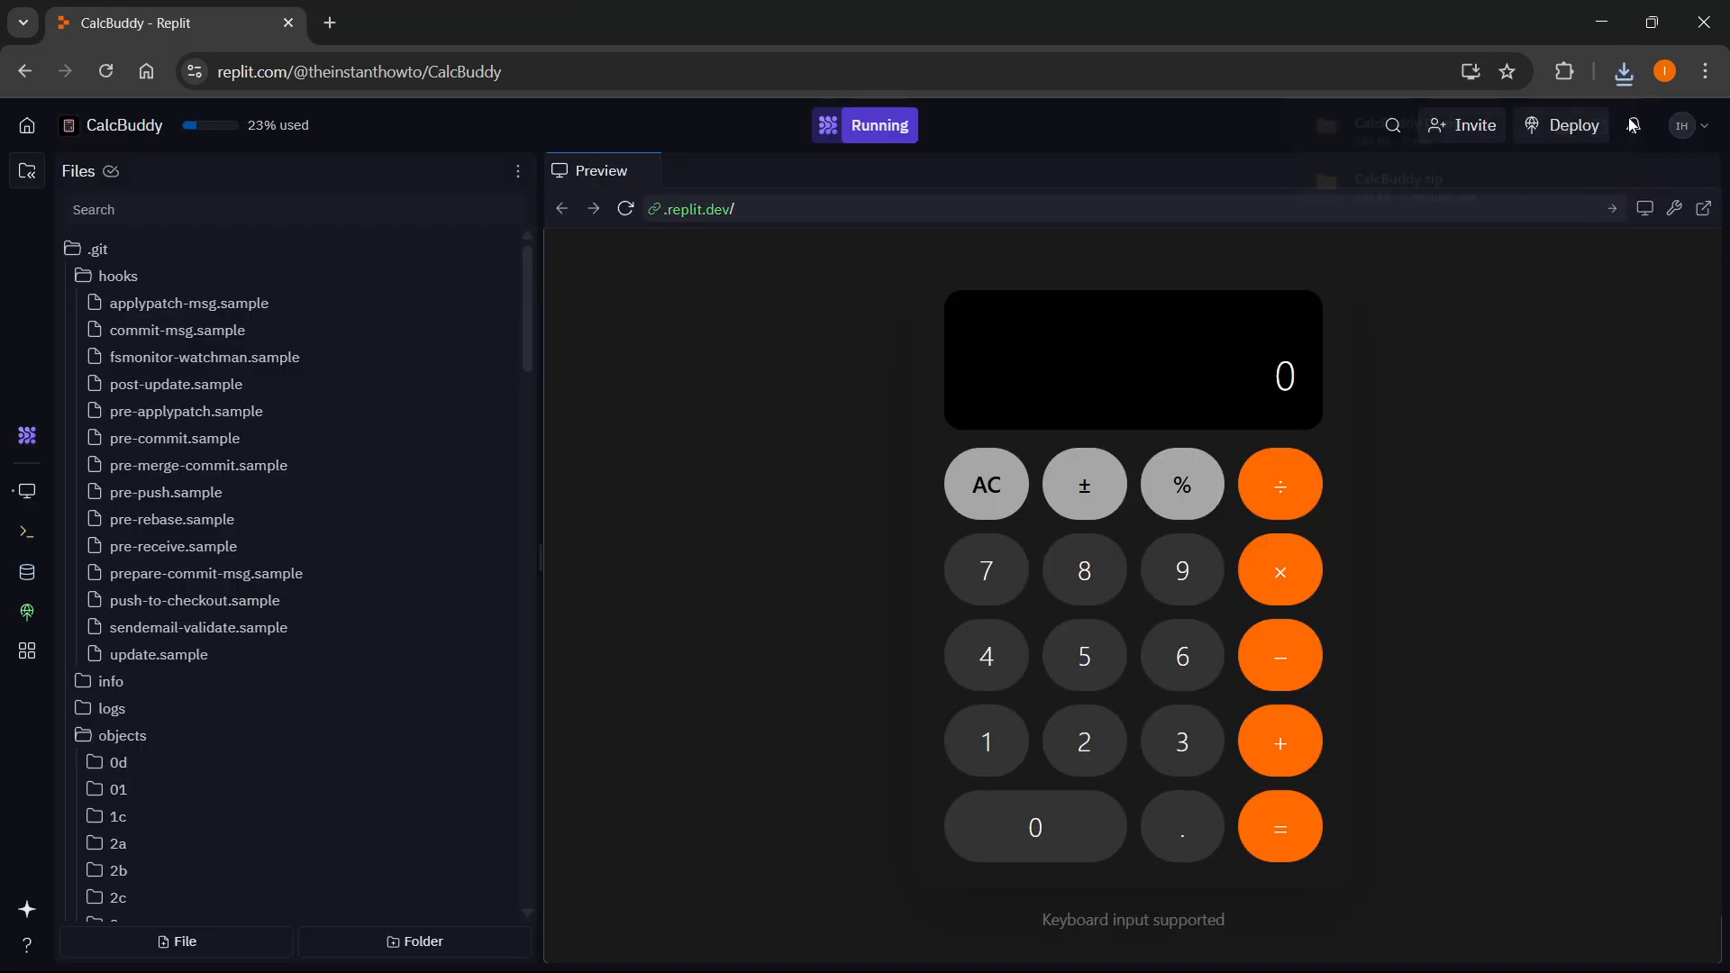
click(1624, 71)
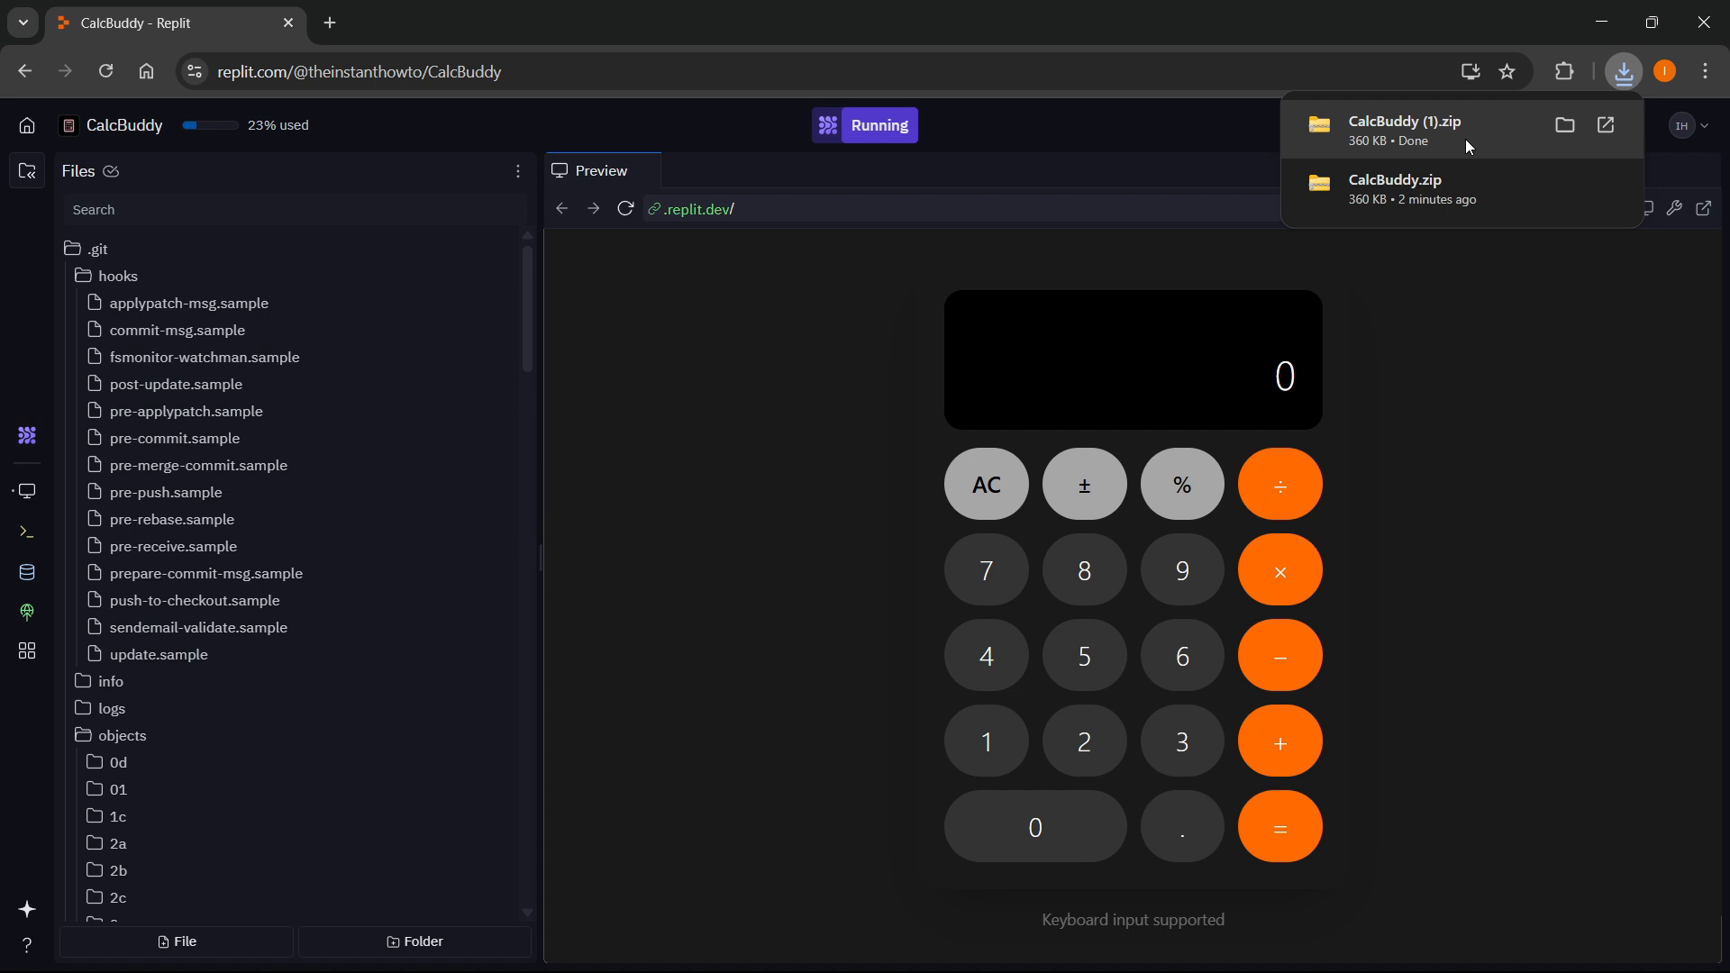